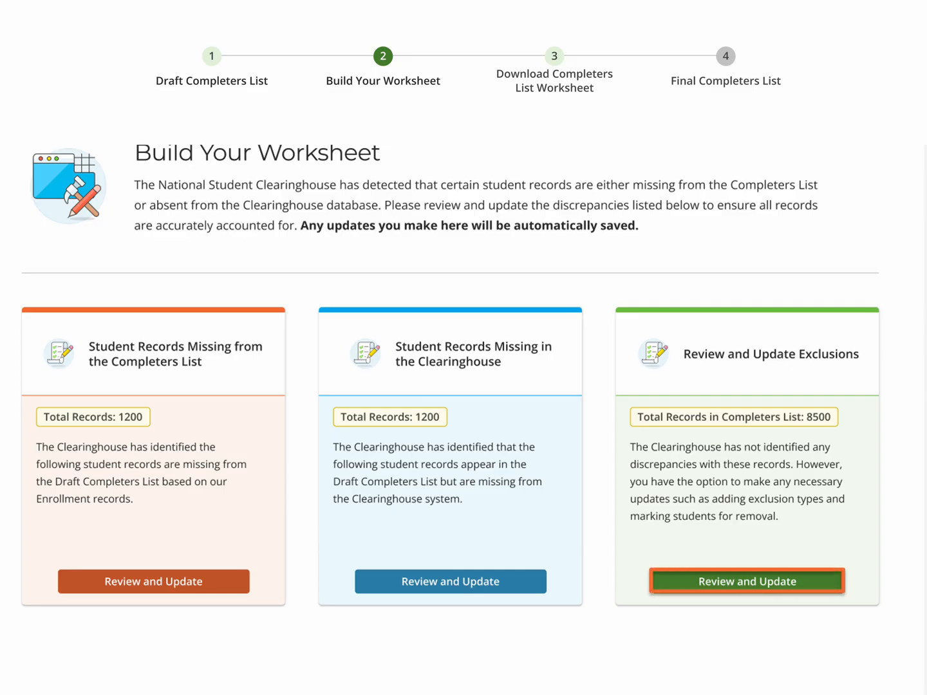
Open Review and Update on the Review and Update Exclusions card
click(746, 582)
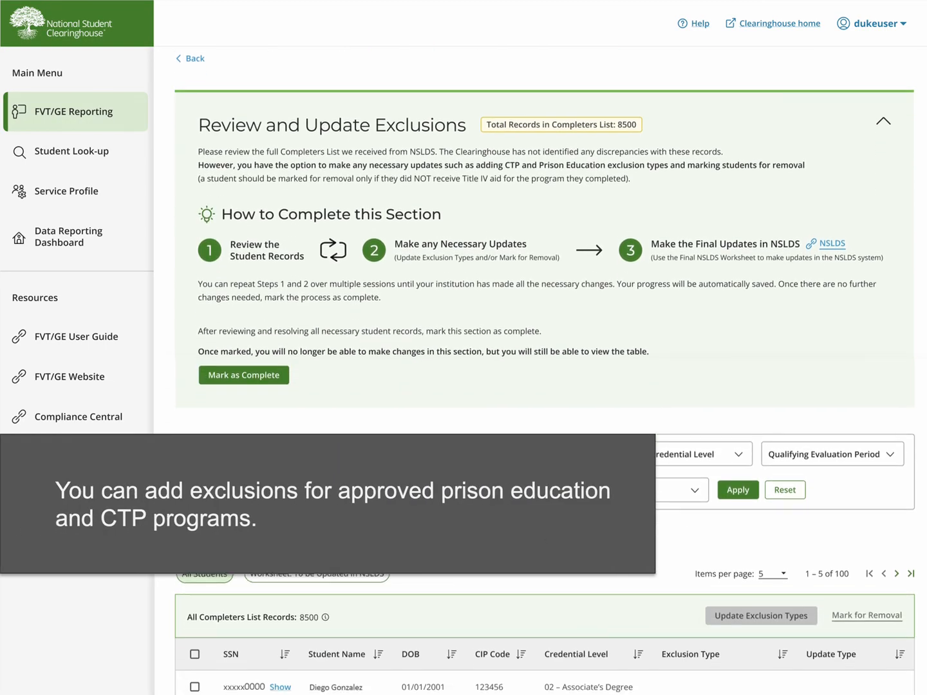
scroll(down, 3)
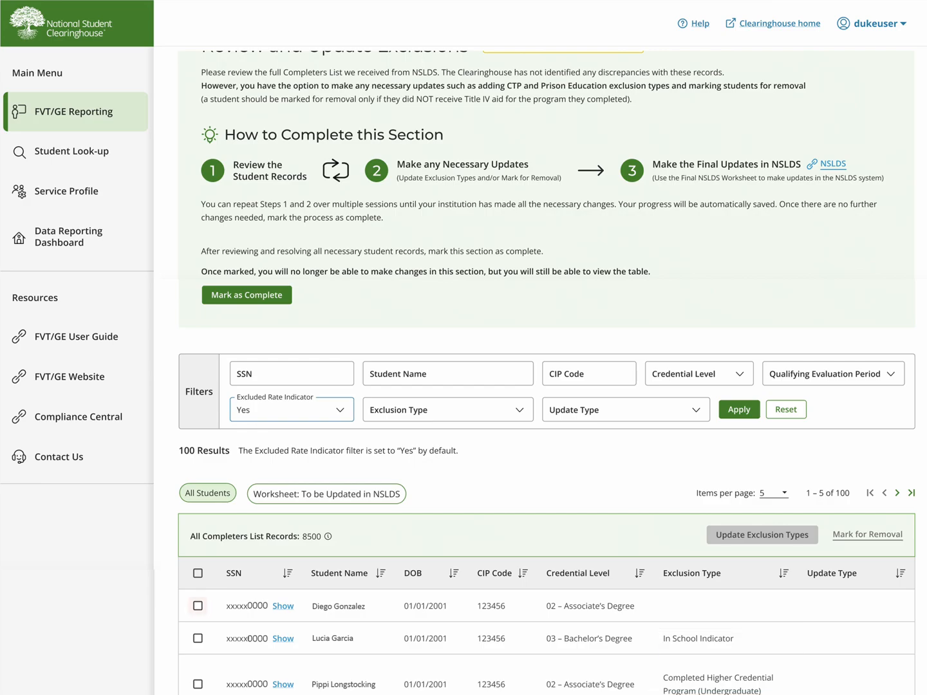
Give the first student record the Approved Prison Education Program Indicator exclusion type
click(198, 605)
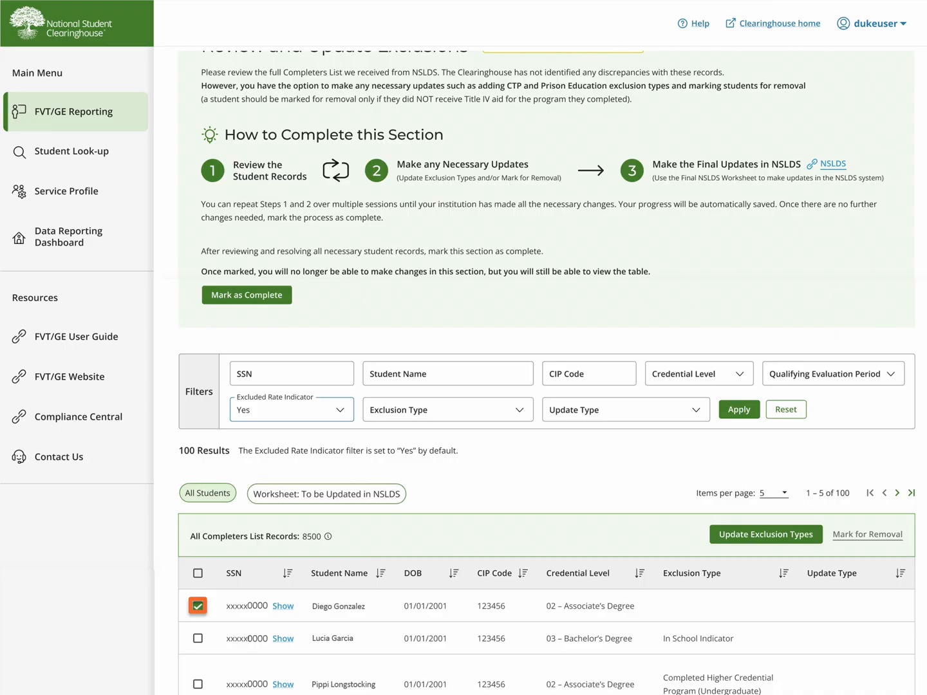
click(765, 534)
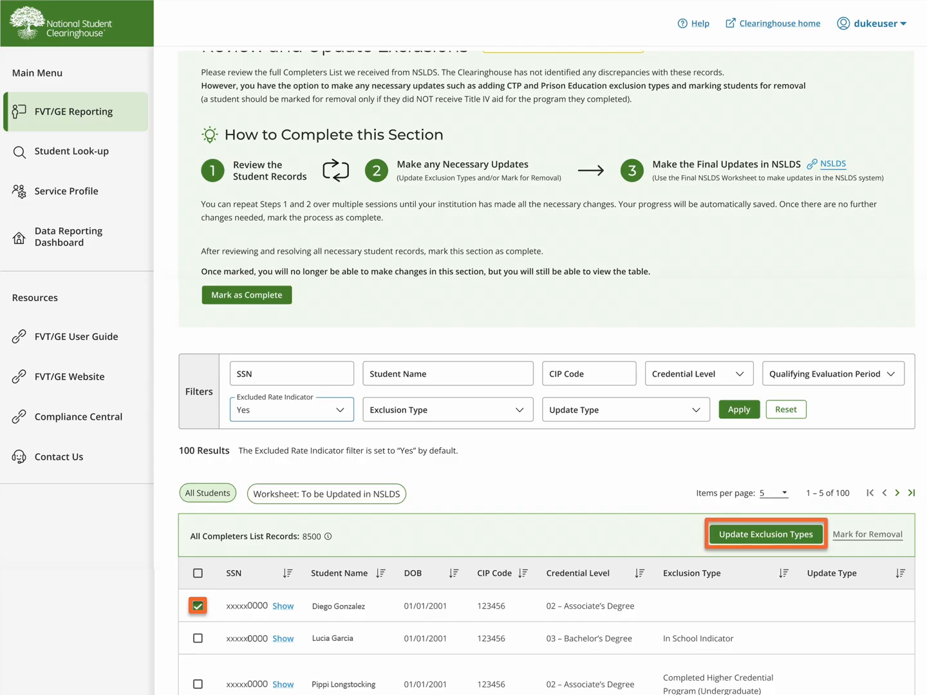
click(765, 534)
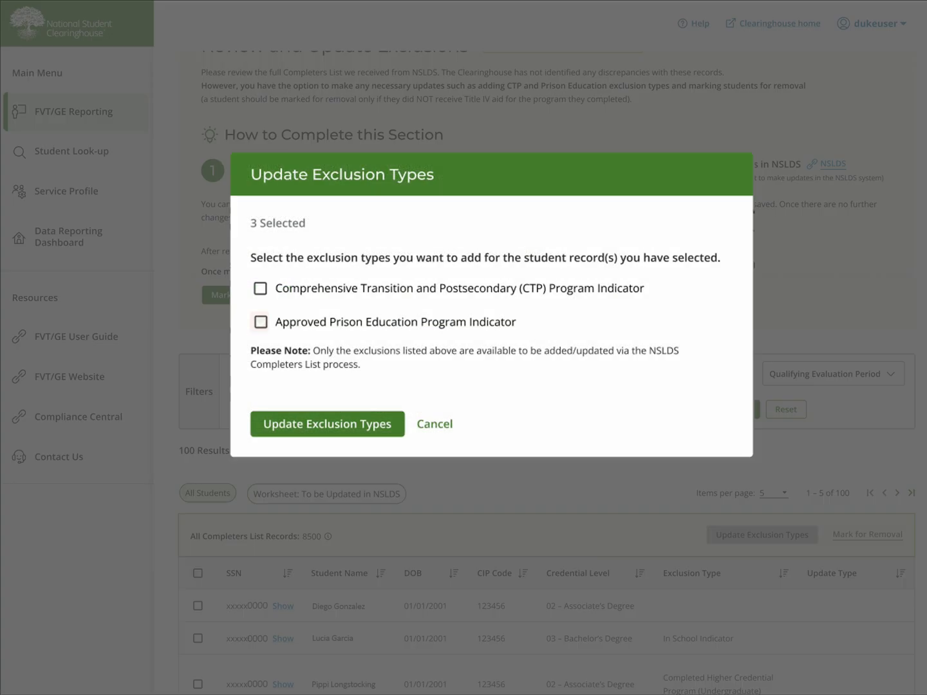
click(260, 322)
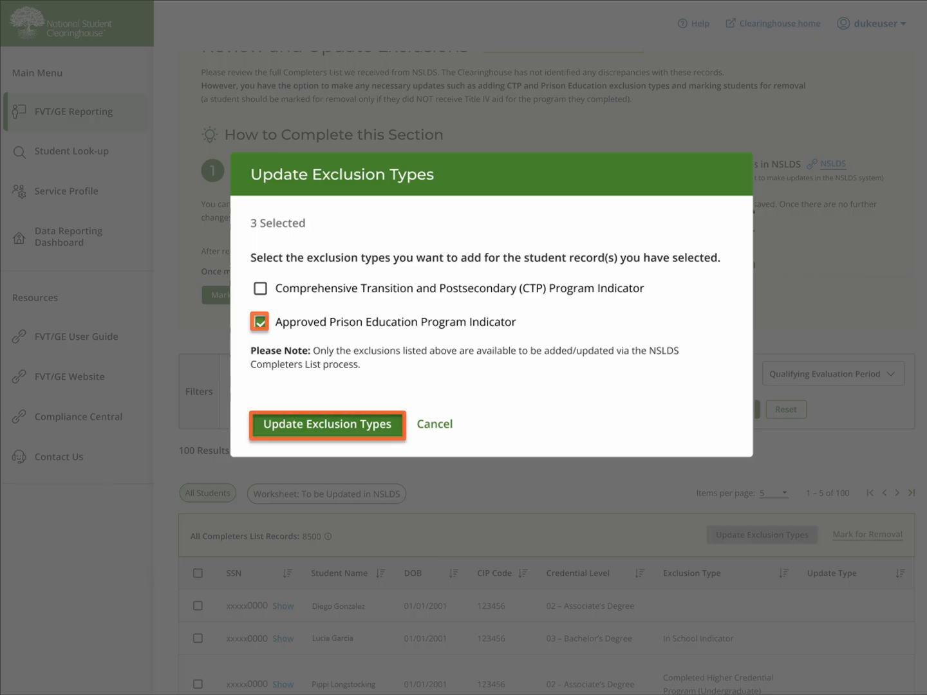
click(259, 322)
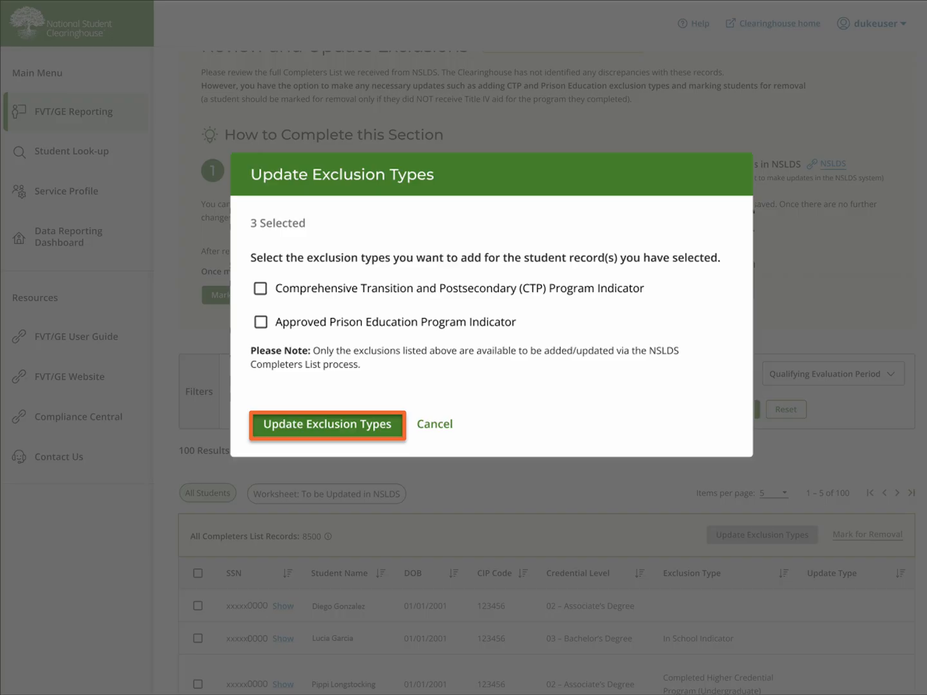
click(260, 288)
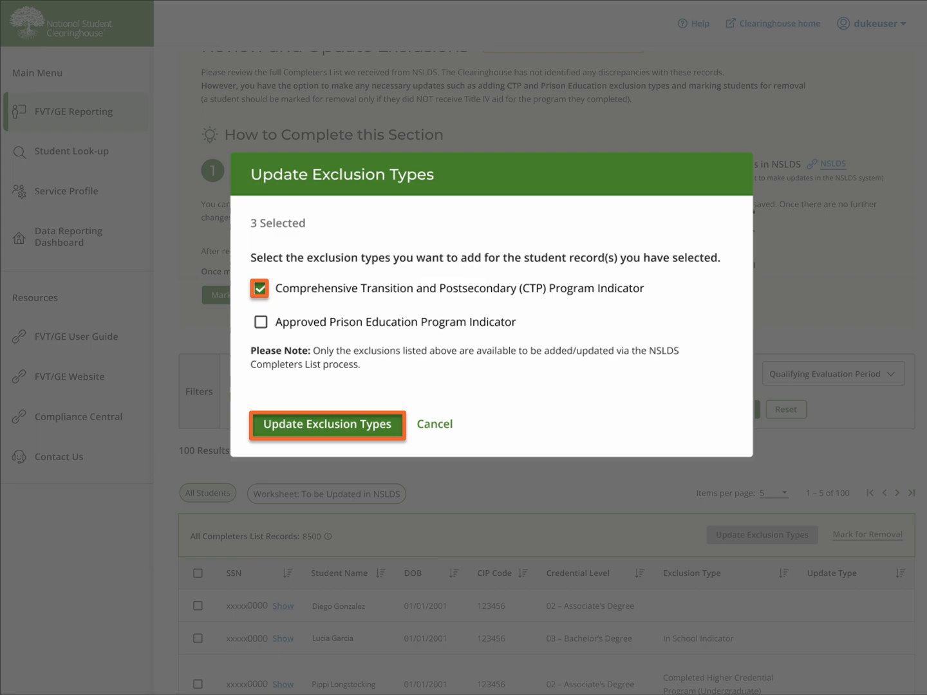
click(327, 424)
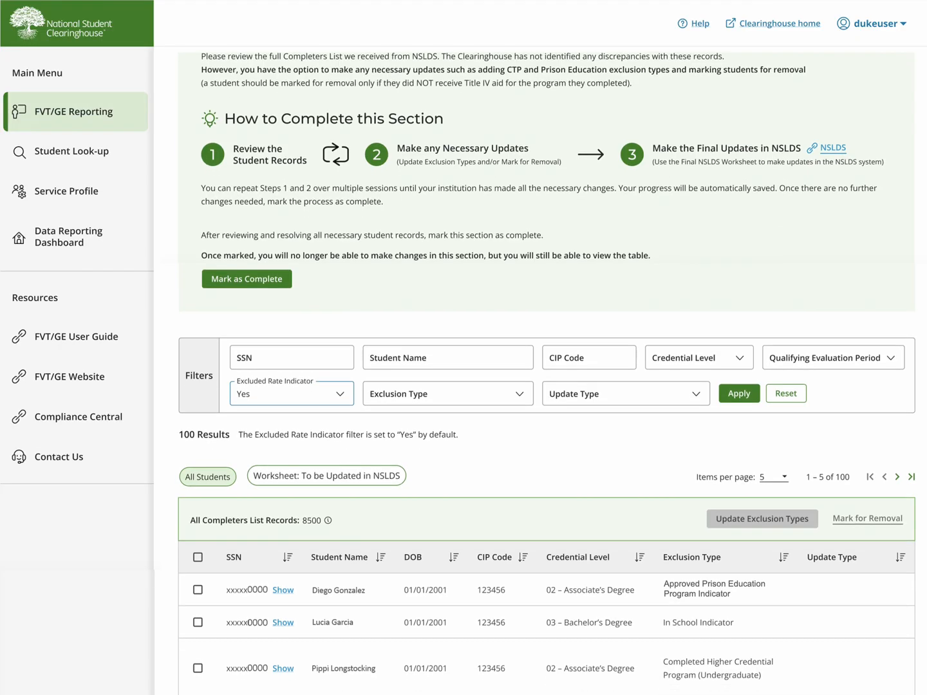
Mark the fourth student record, Marty McFly, for removal
scroll(down, 3)
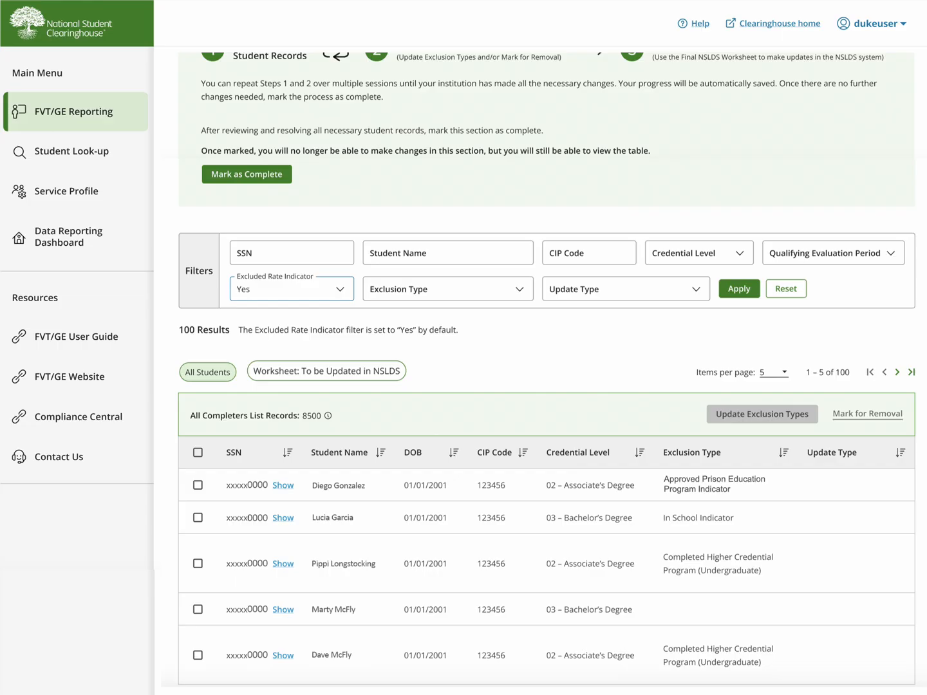
click(198, 610)
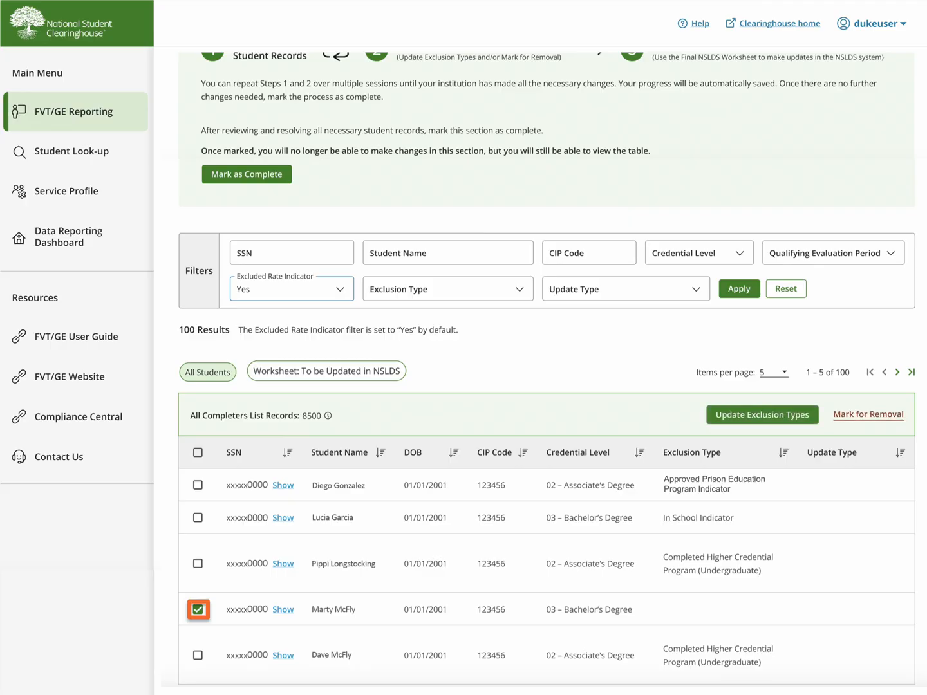
click(868, 414)
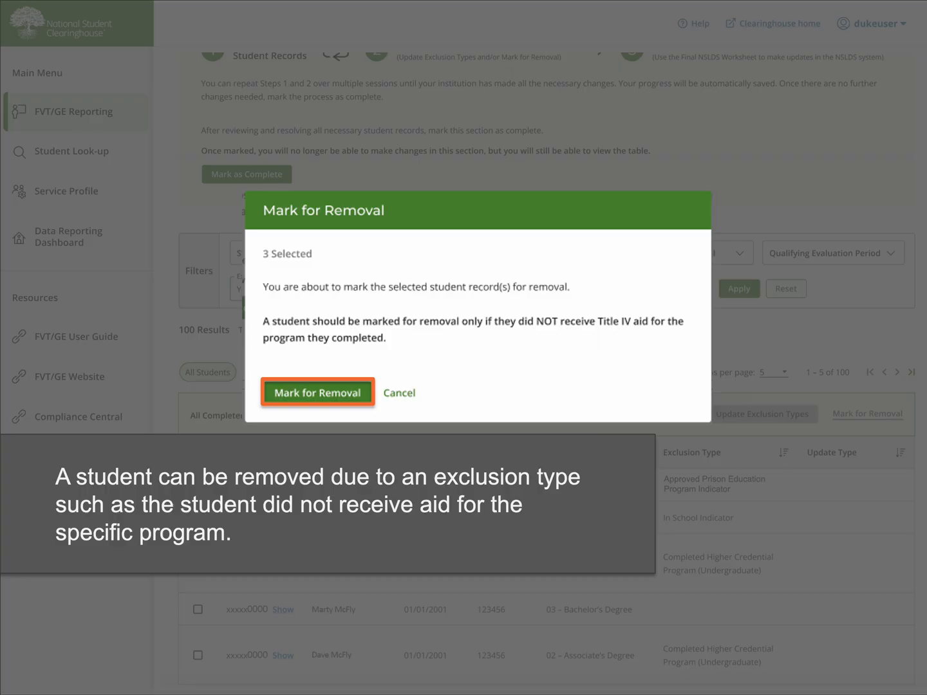
click(318, 392)
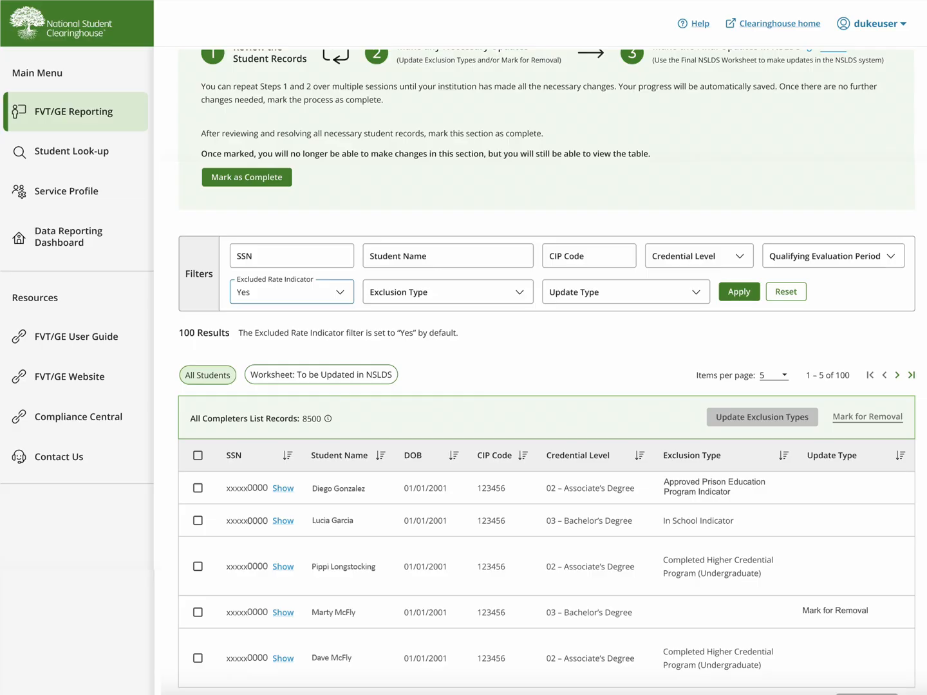
click(321, 375)
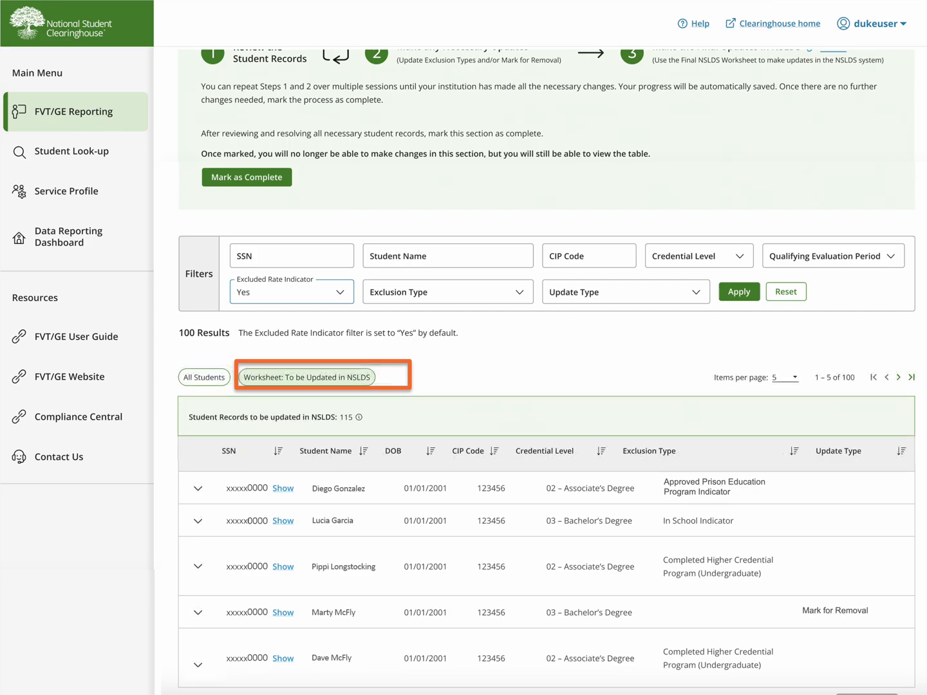
Expand the marked-for-removal record's details in the To be Updated in NSLDS worksheet
click(197, 610)
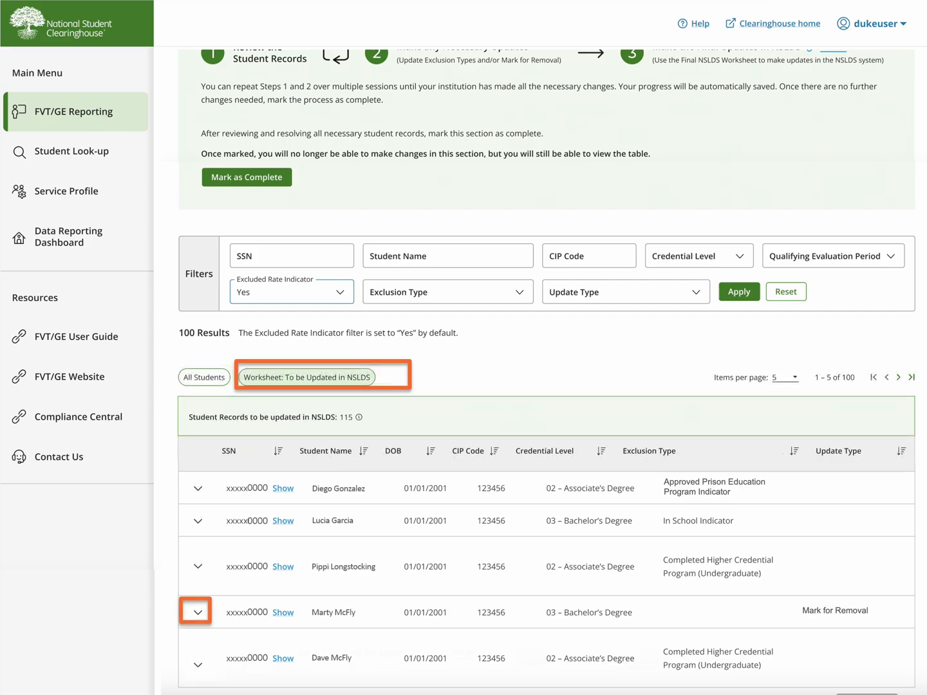
click(196, 611)
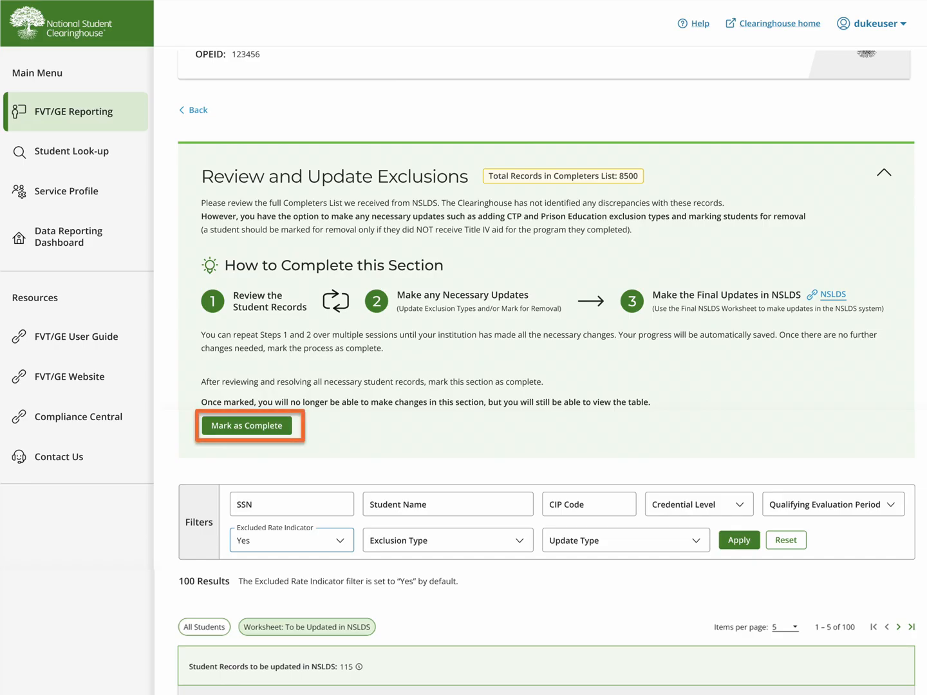
Mark the exclusions section complete, go back, and download the Completers List Worksheet
click(246, 425)
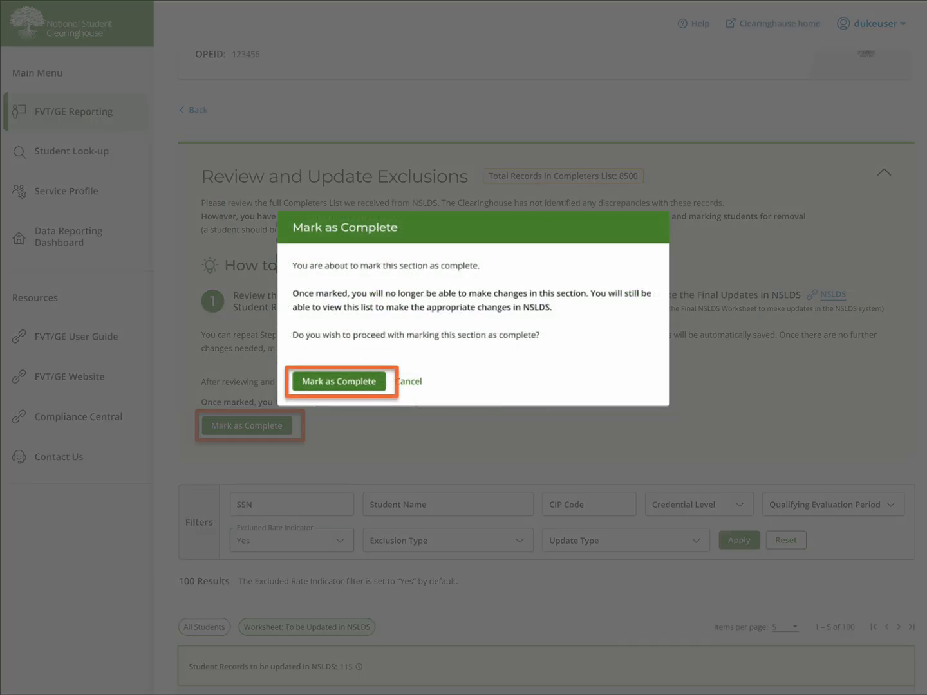
click(337, 381)
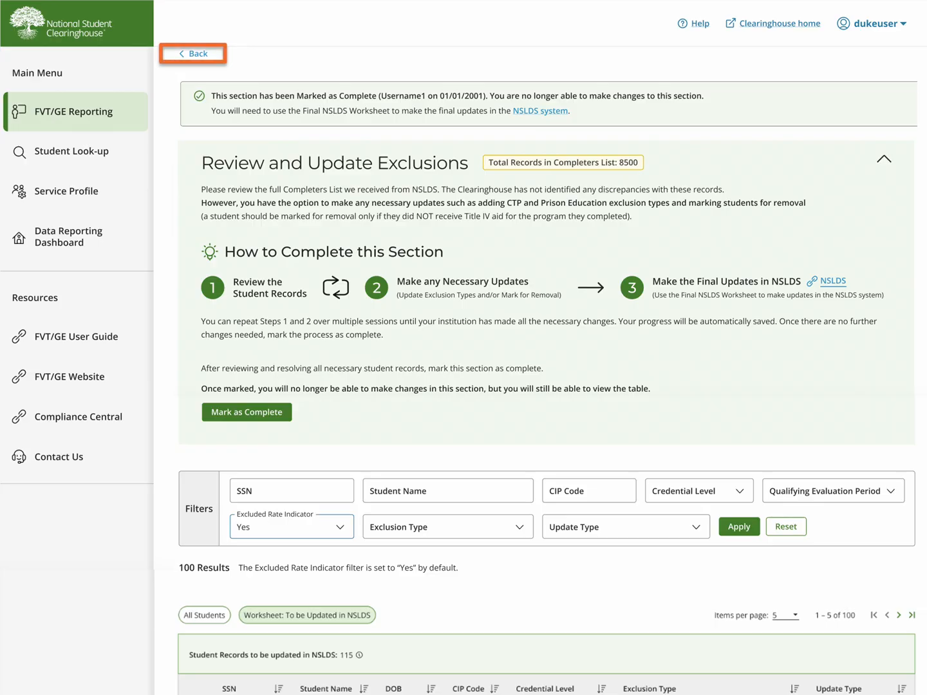
click(192, 53)
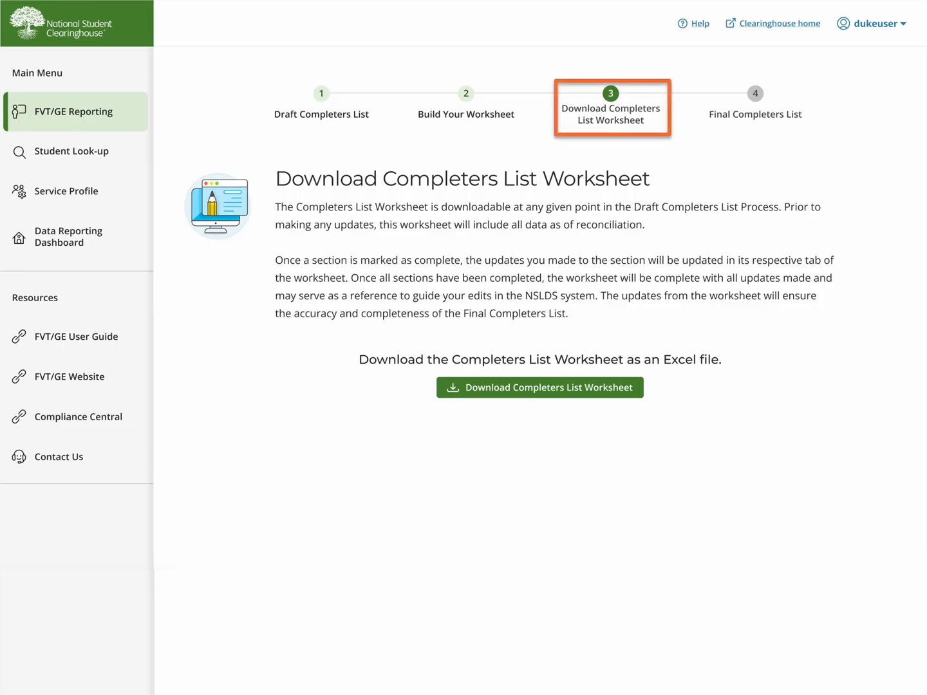
click(539, 387)
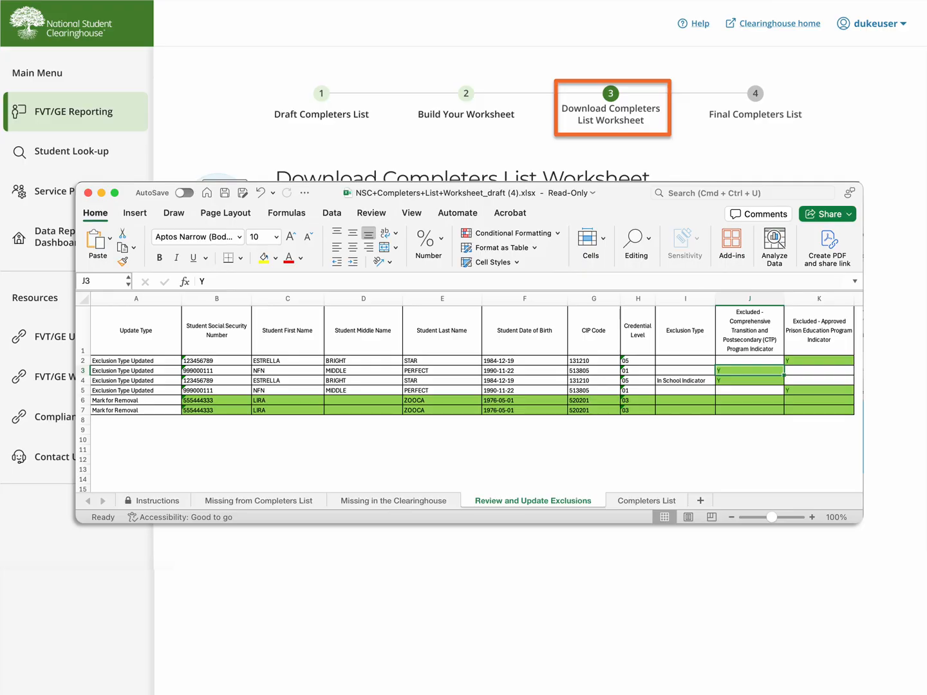
click(532, 500)
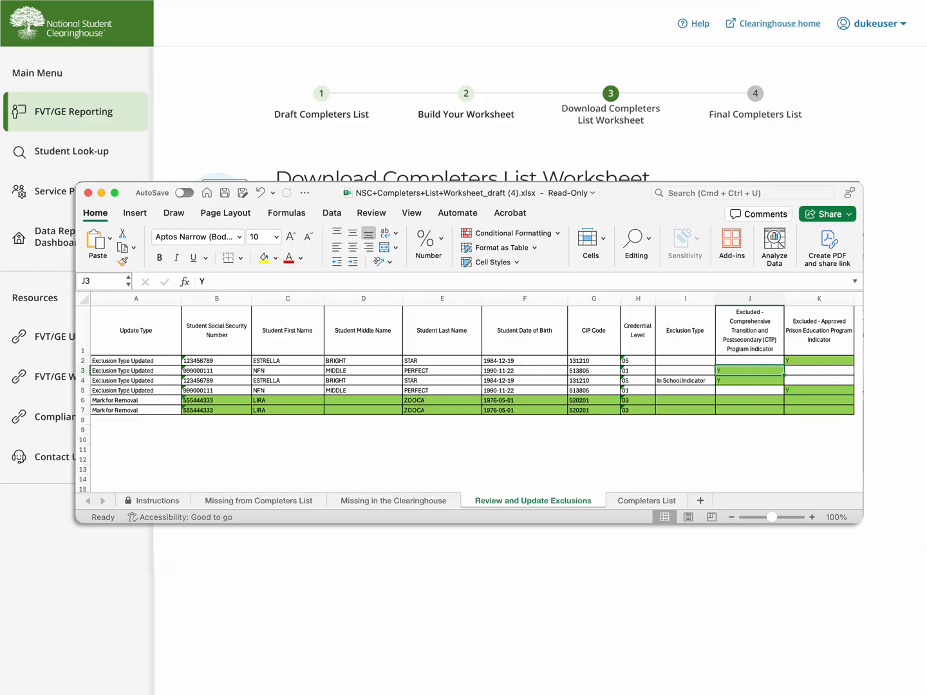
click(749, 380)
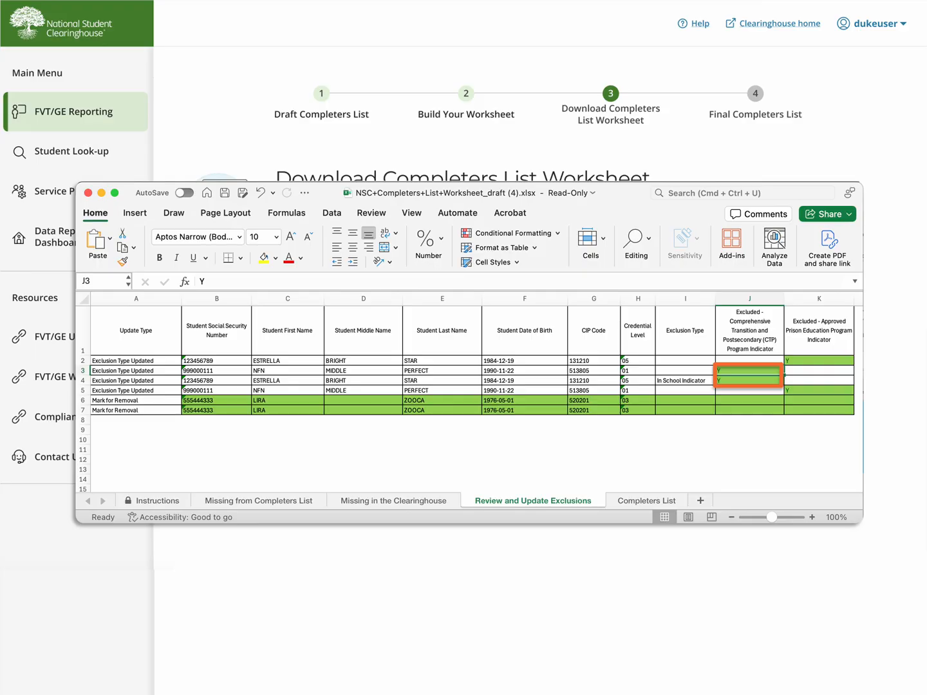